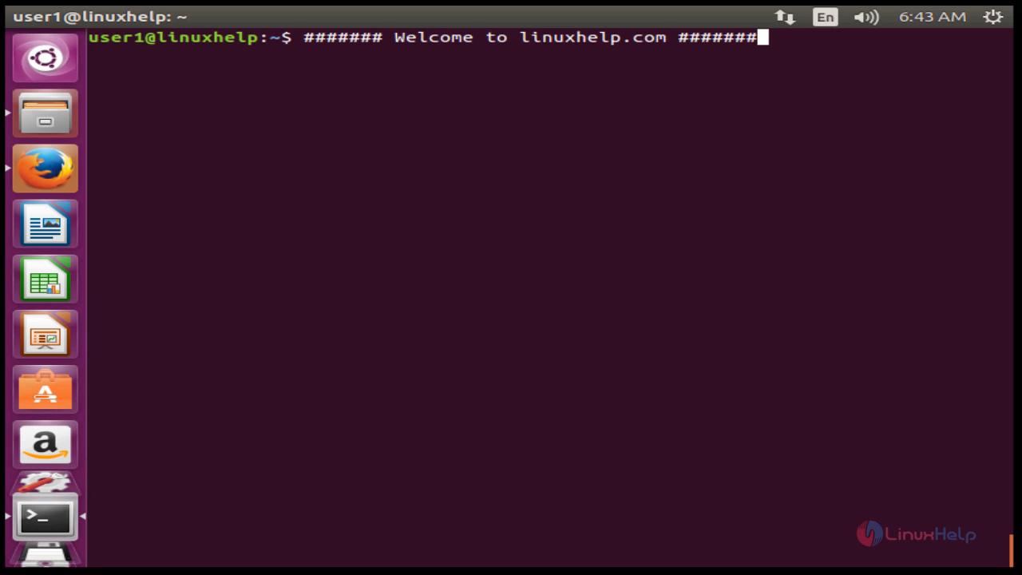
Add the ppa:nilarimogard/webupd8 repository with sudo add-apt-repository and confirm the key import
type("sudo")
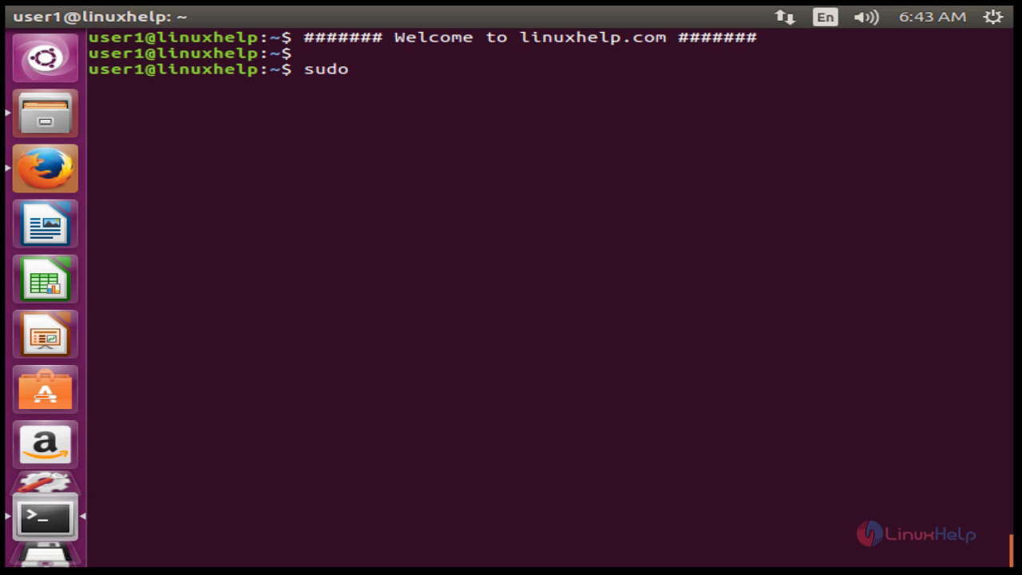
type("add-apt-repository ppa")
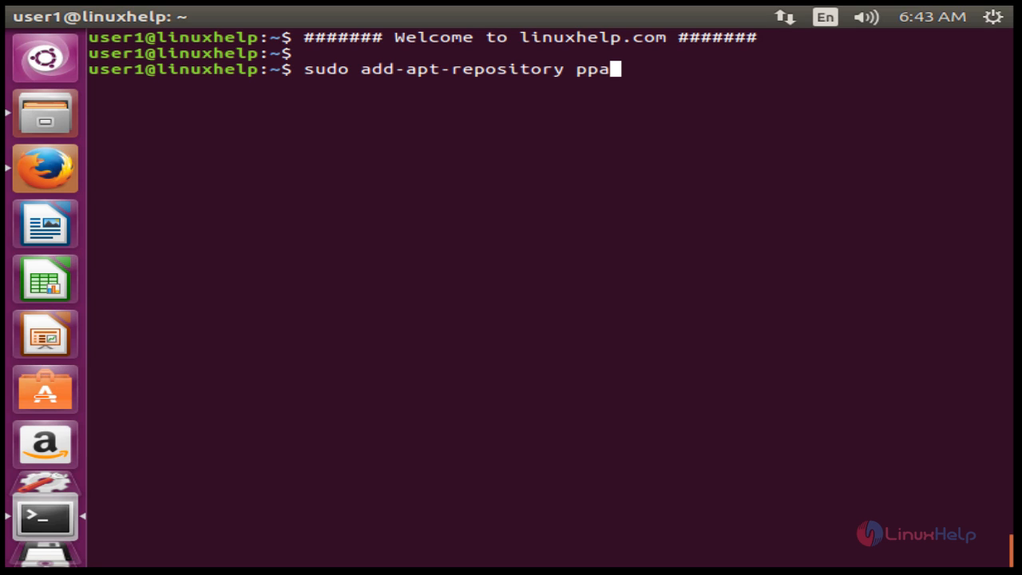
type(":nila")
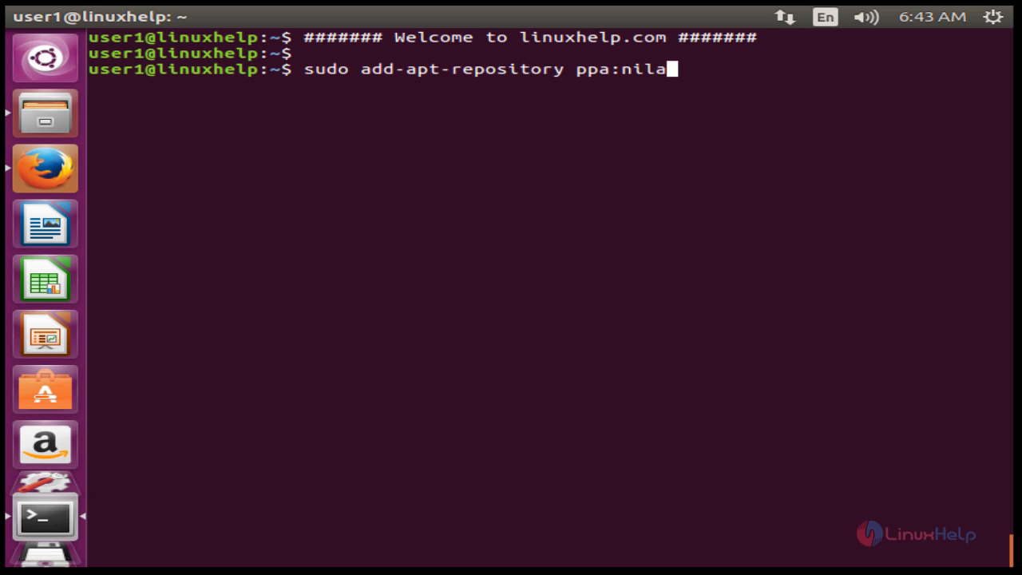
type("rimog")
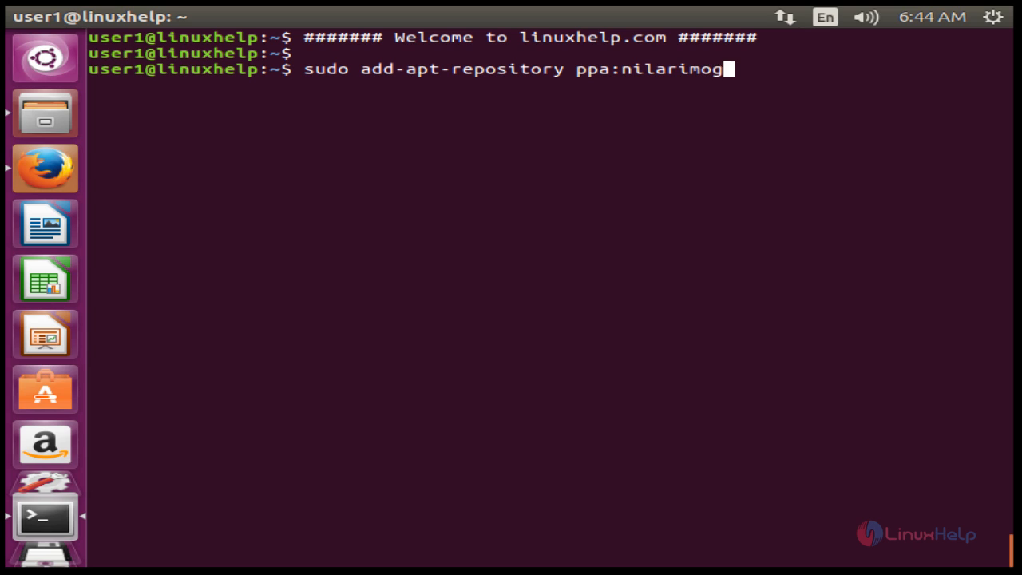
type("ard/")
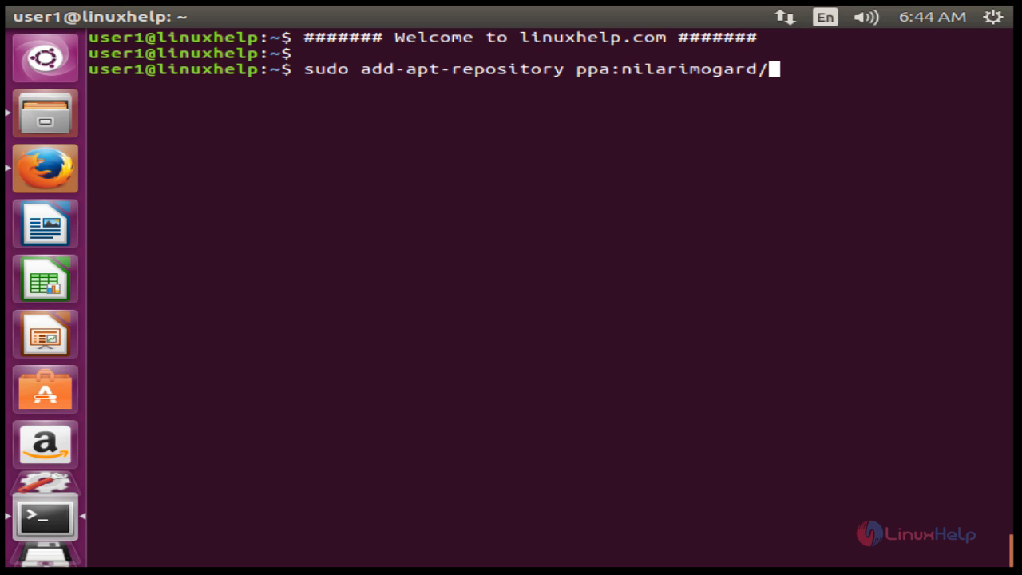
type("webupd8")
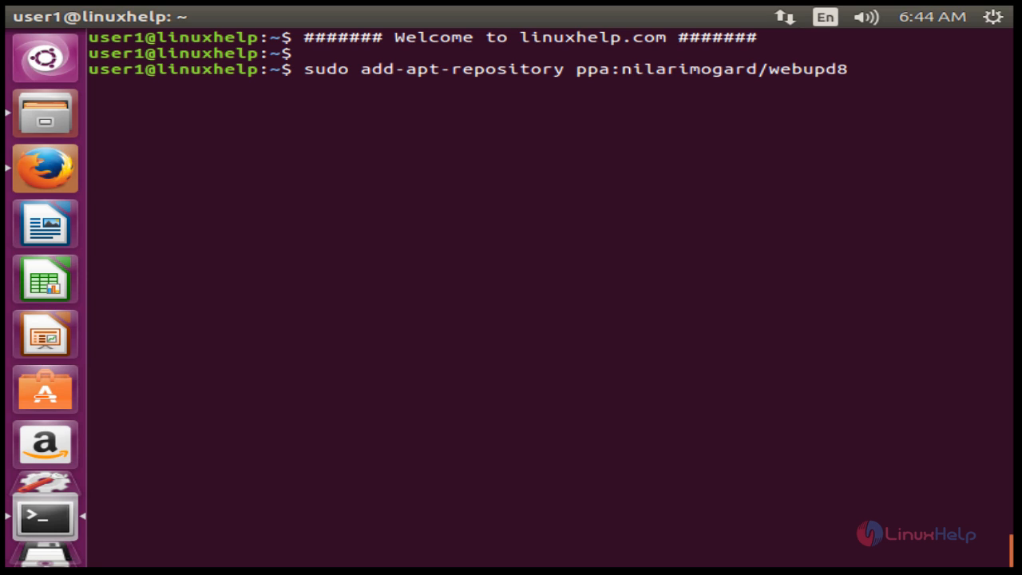
key("Return")
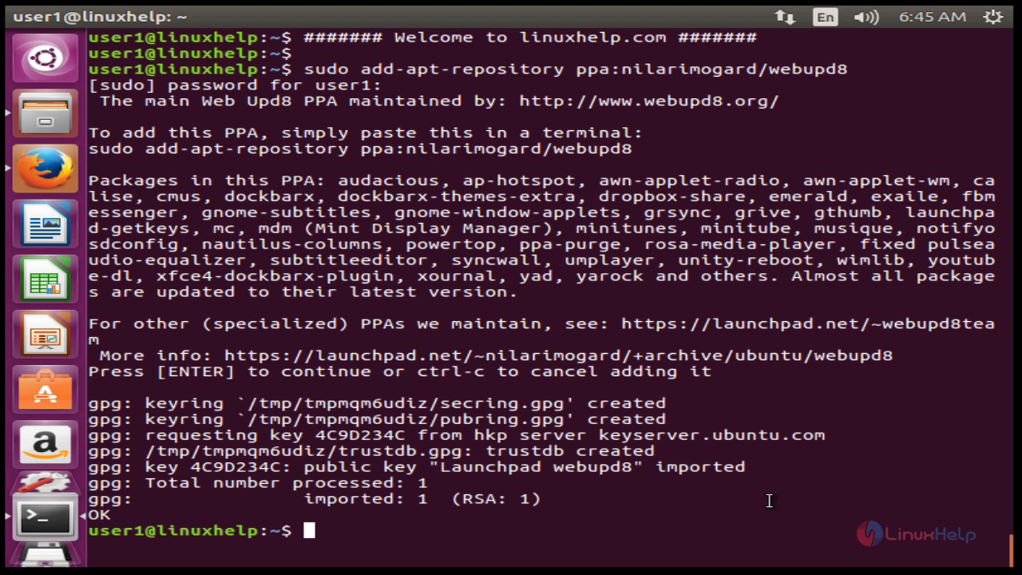
Run sudo apt-get update to refresh package lists, then begin the next sudo command
type("s")
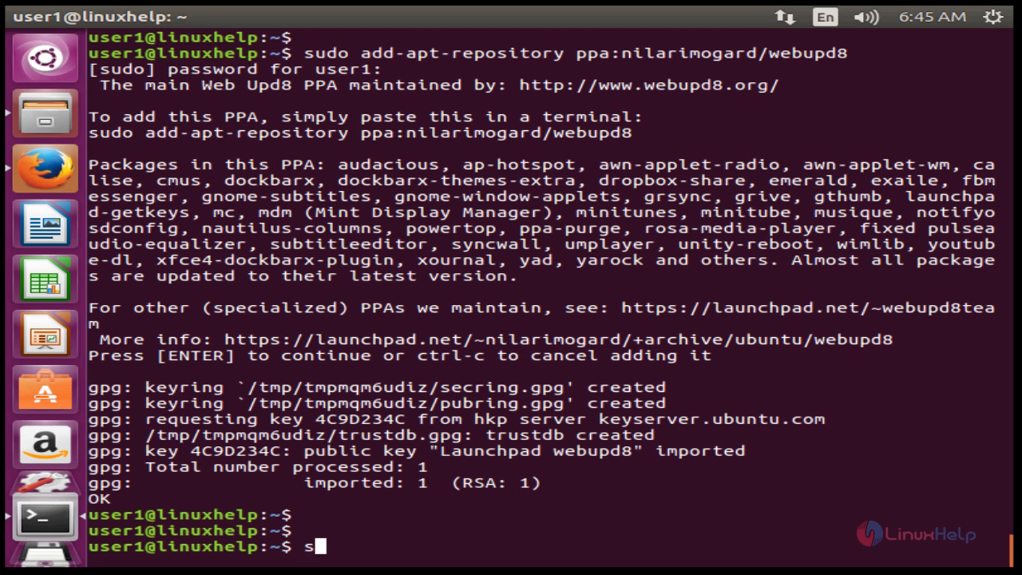
type("udo apt-")
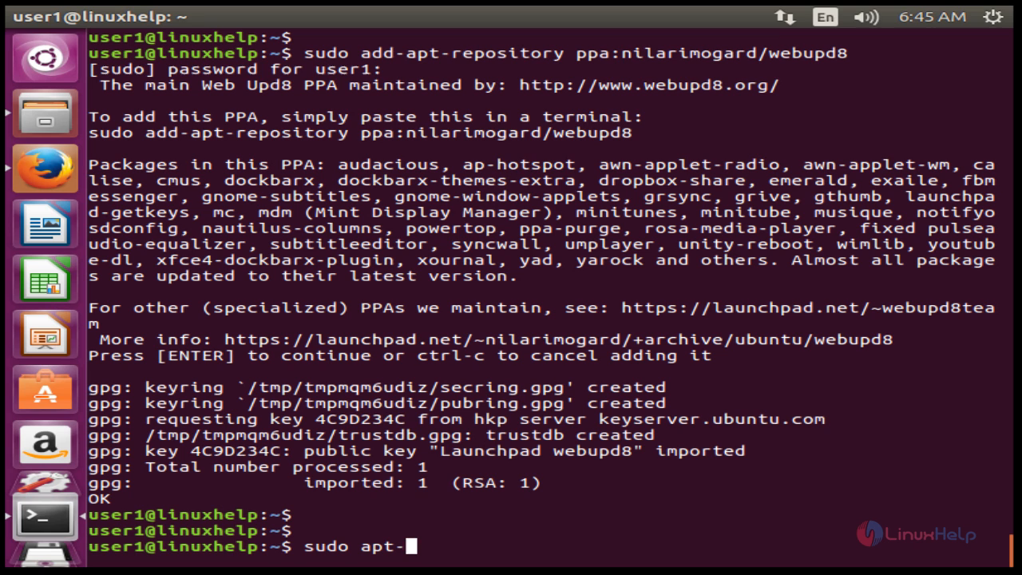
type("get update")
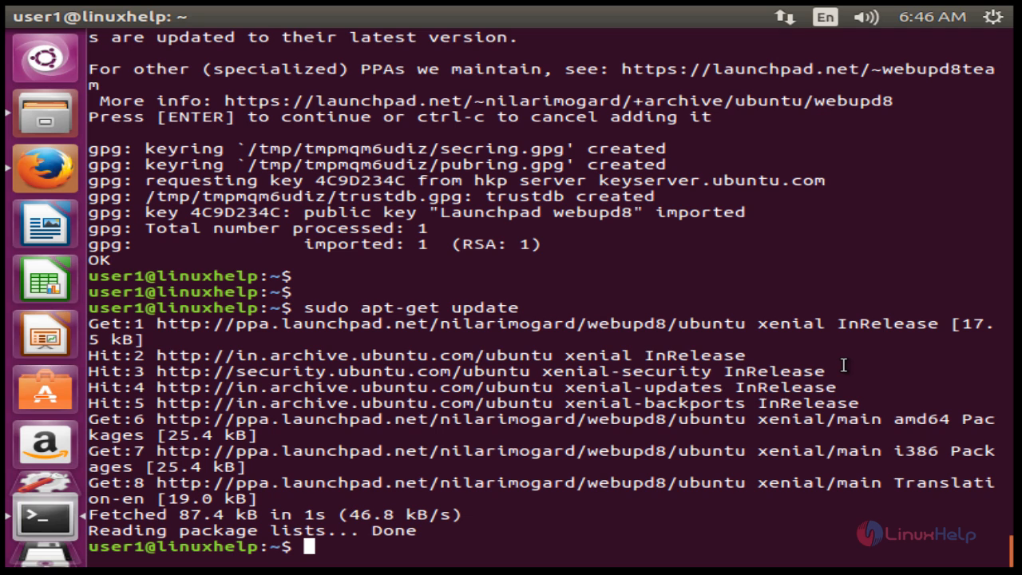
type("sudo apt-get")
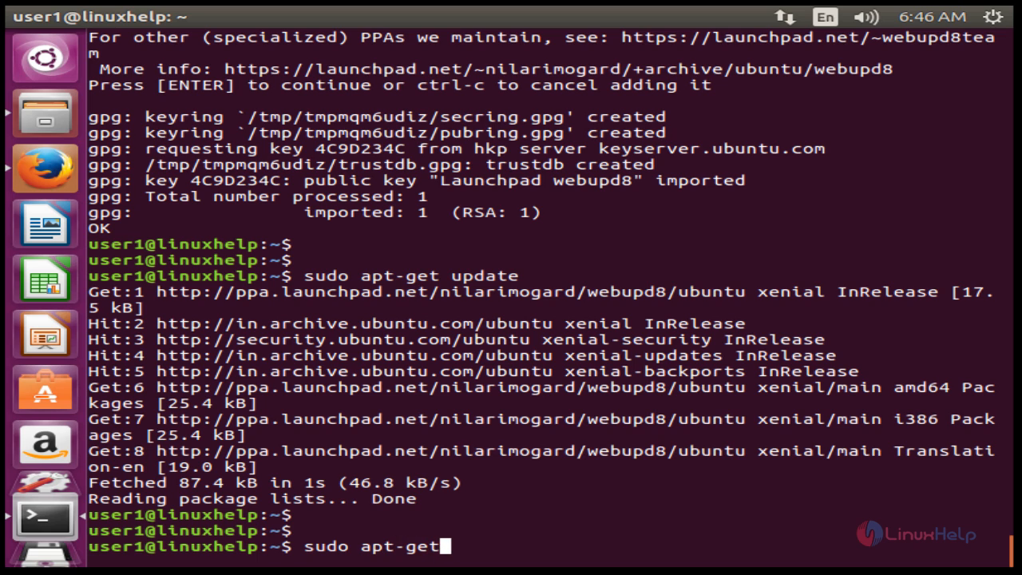
Install indicator-netspeed with sudo apt-get install
type("install")
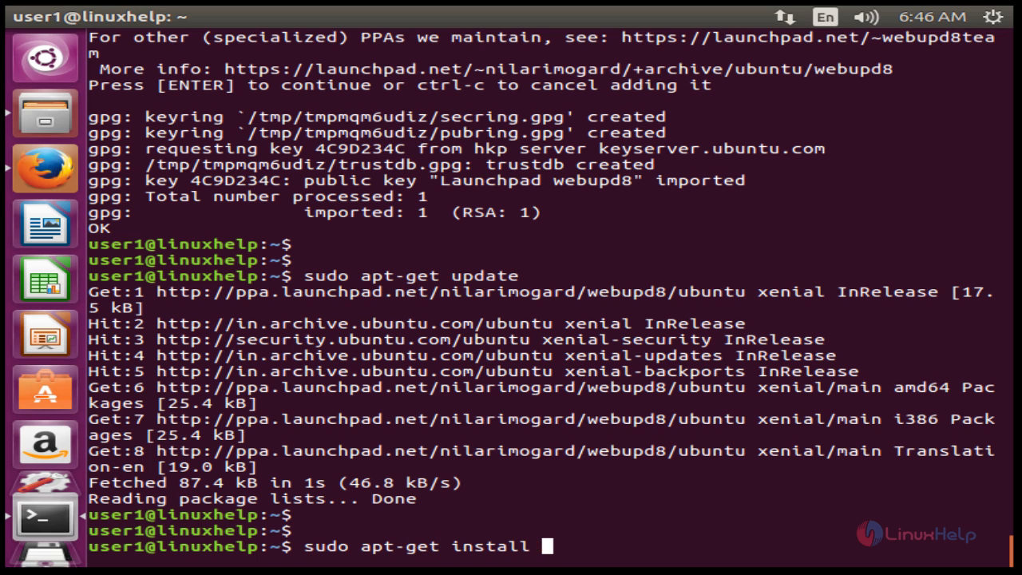
type("indicator-netspeed")
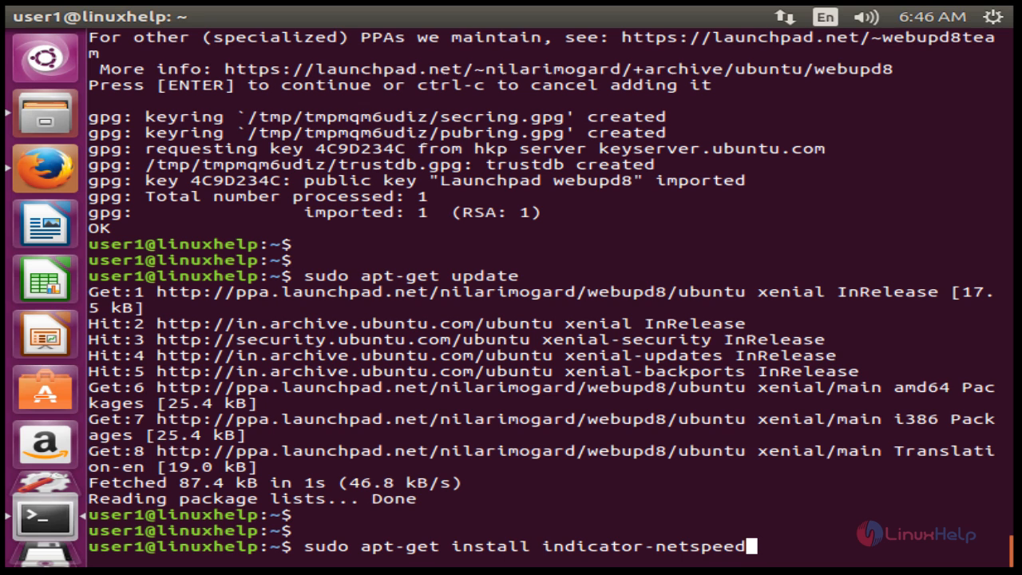
key("Return")
type("in")
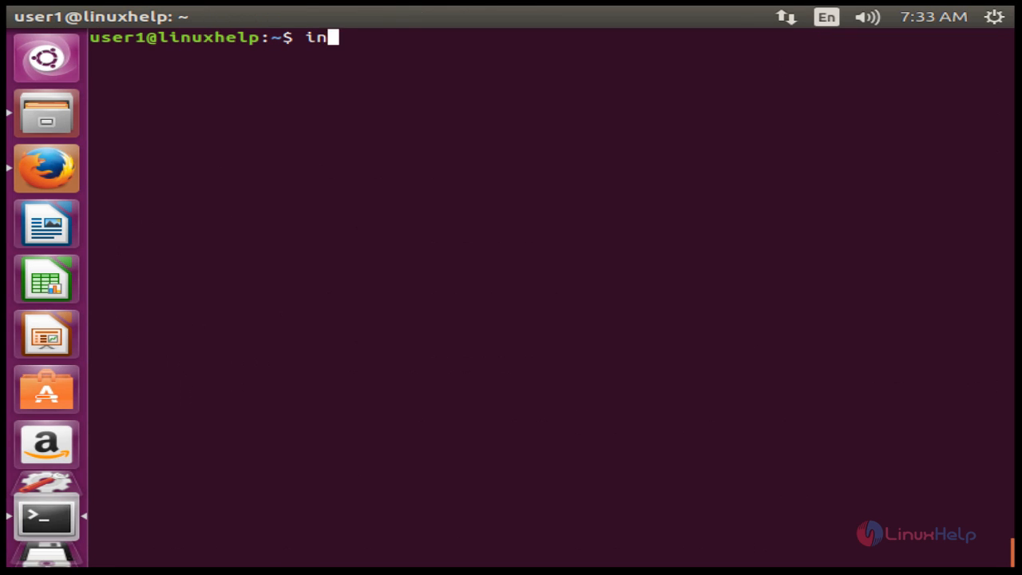
Run indicator-netspeed & in the background and view its readings from the top panel
type("dicator-nets")
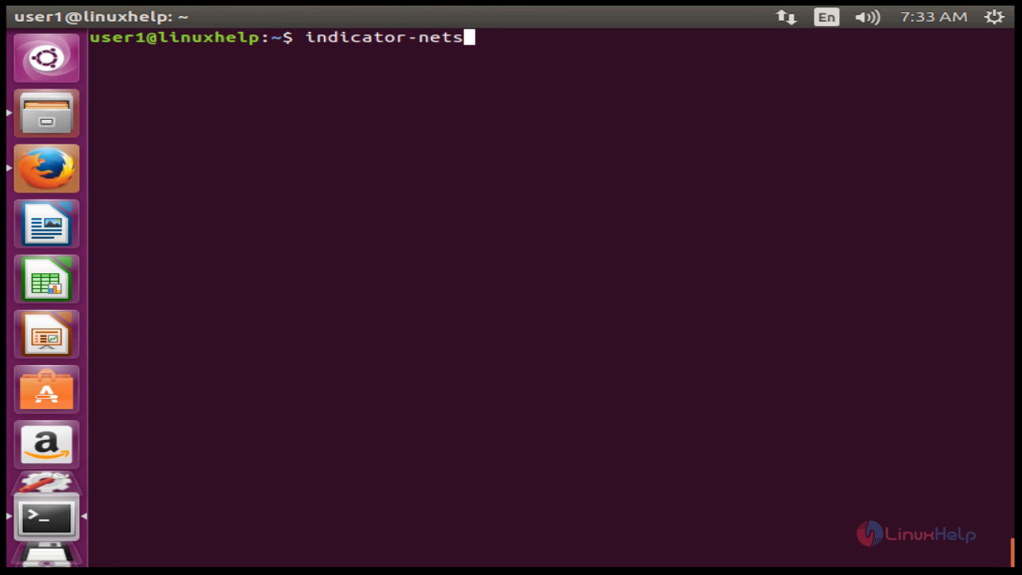
type("peed")
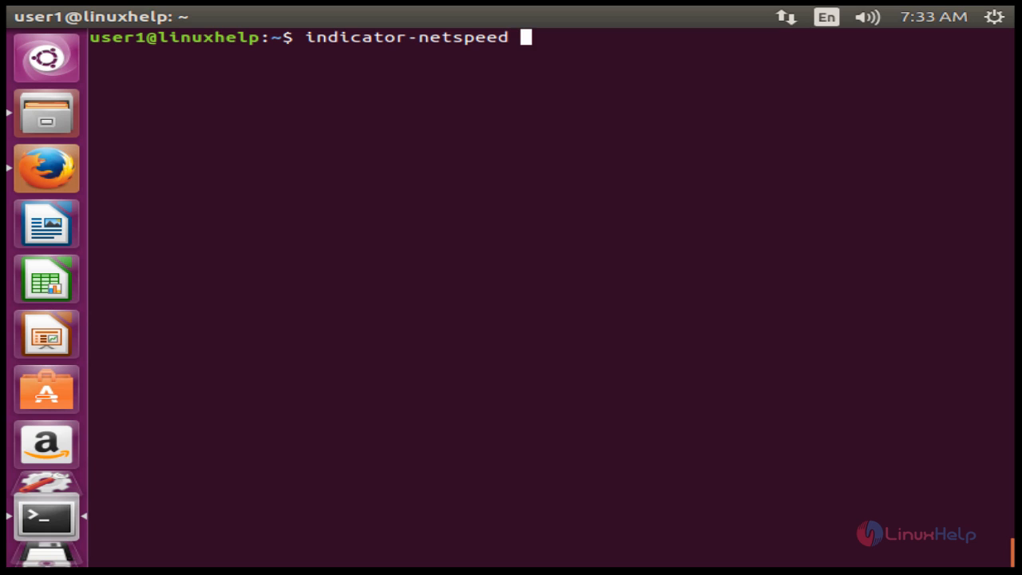
type("&")
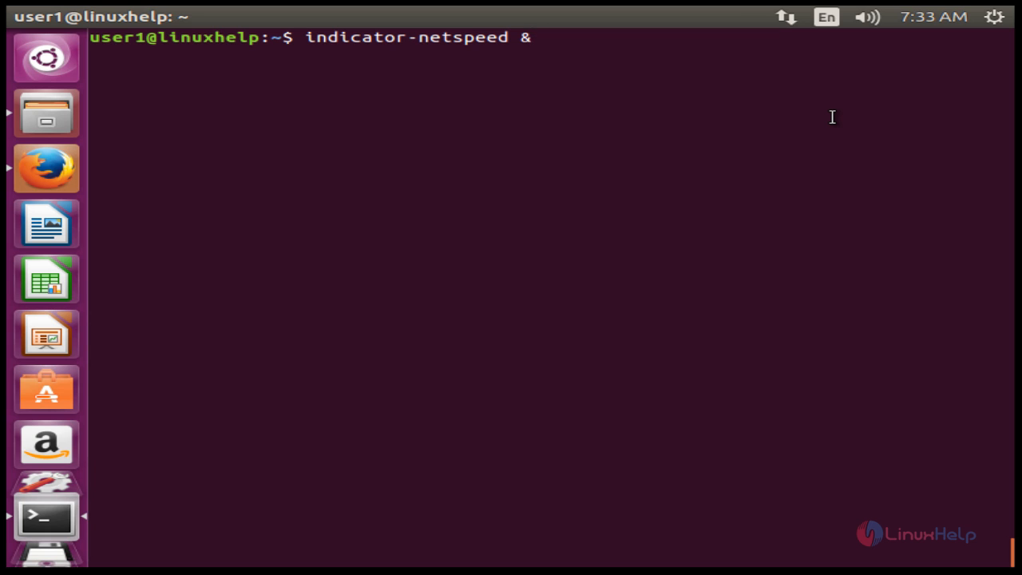
left_click(709, 16)
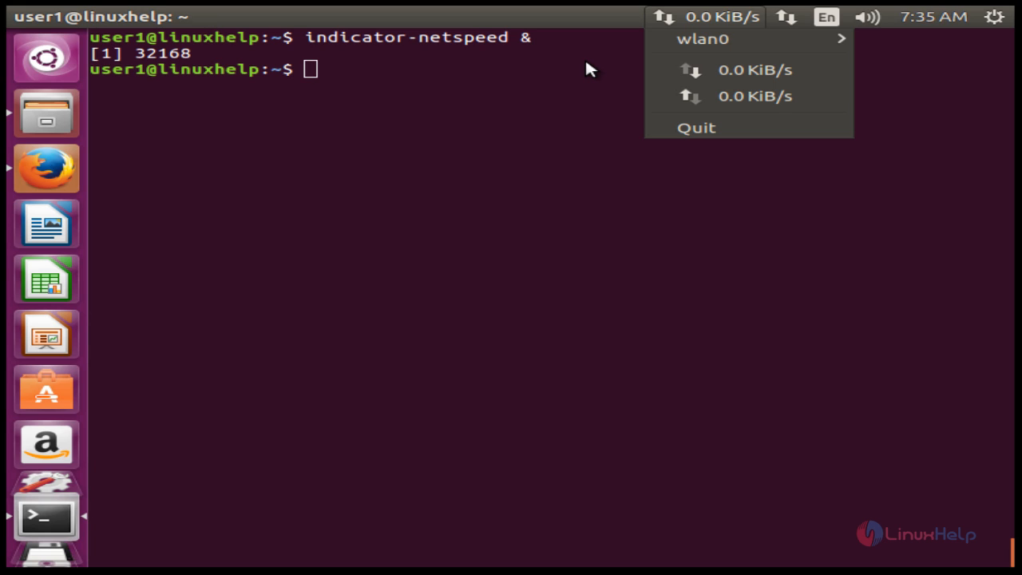
mouse_move(715, 39)
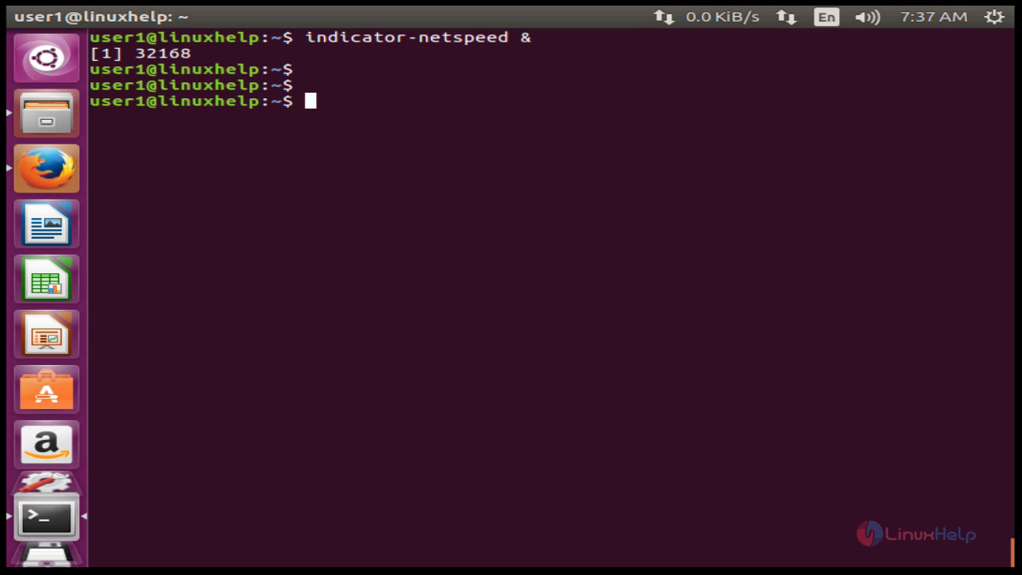
Install dconf-tools with sudo apt-get install, answering y to confirm
type("sudo apt-get install")
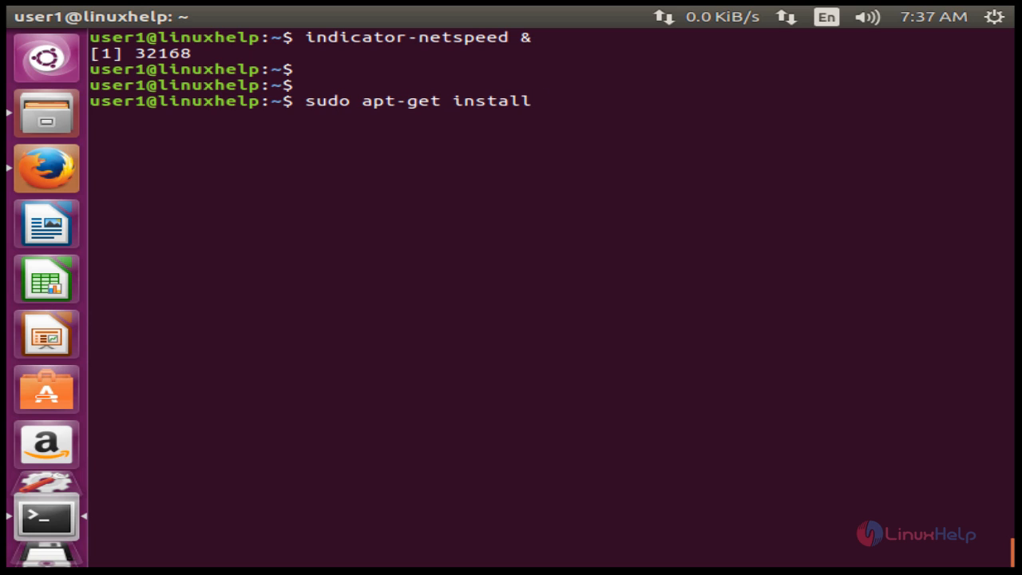
type("dconf-tools")
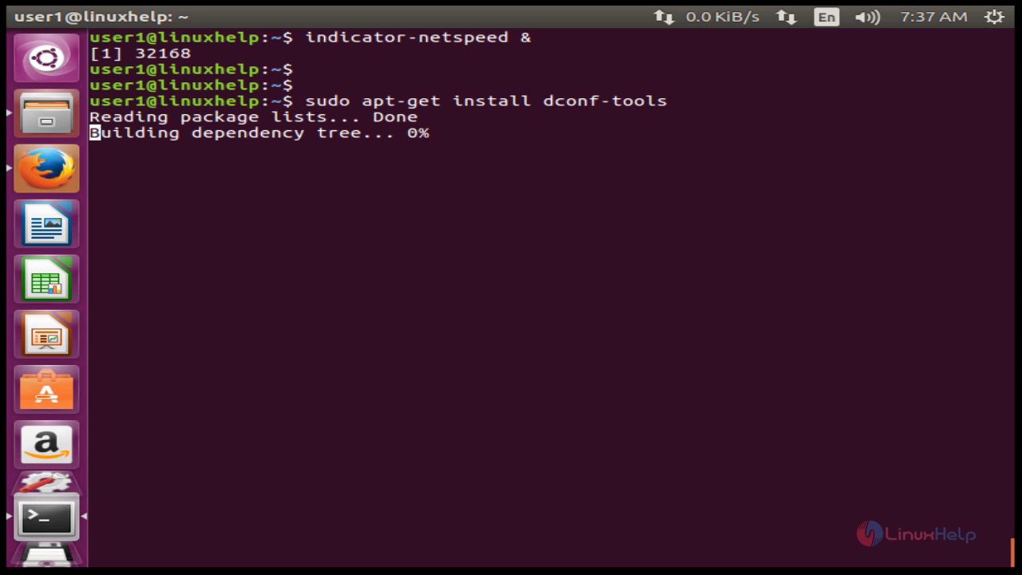
type("y")
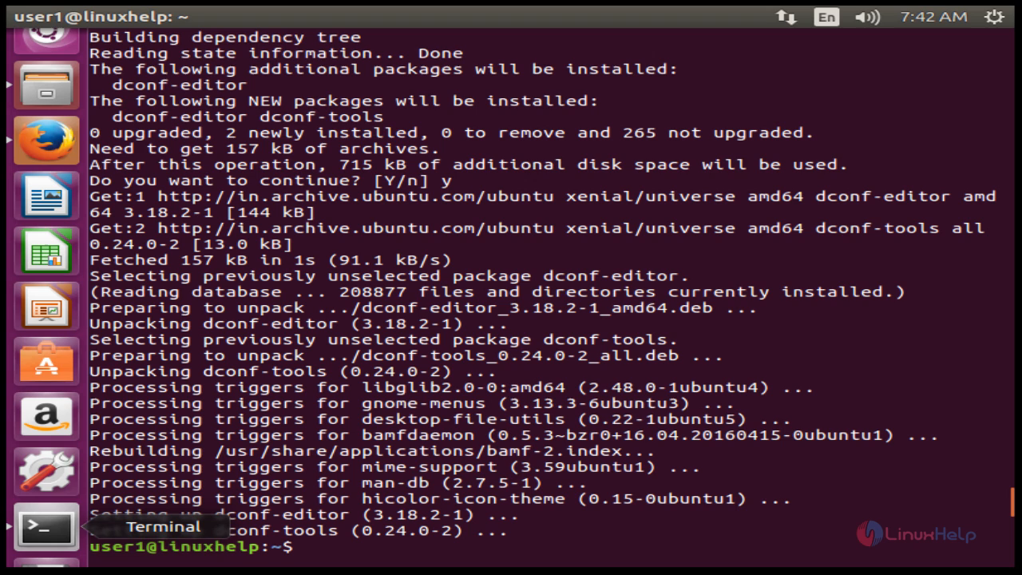
mouse_move(865, 355)
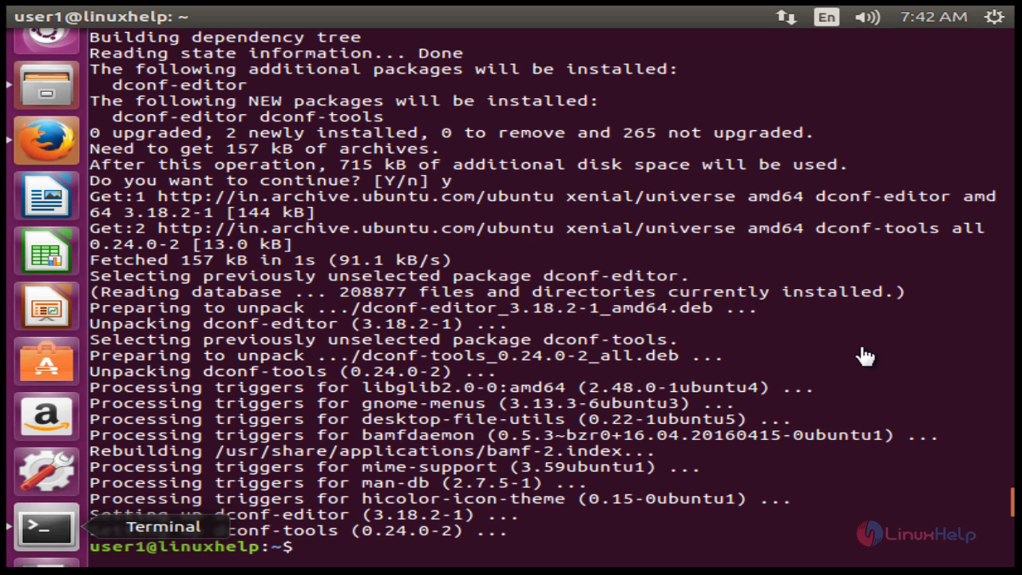
Remove indicator-netspeed with sudo apt-get remove, answering y to confirm
type("sudo apt-get")
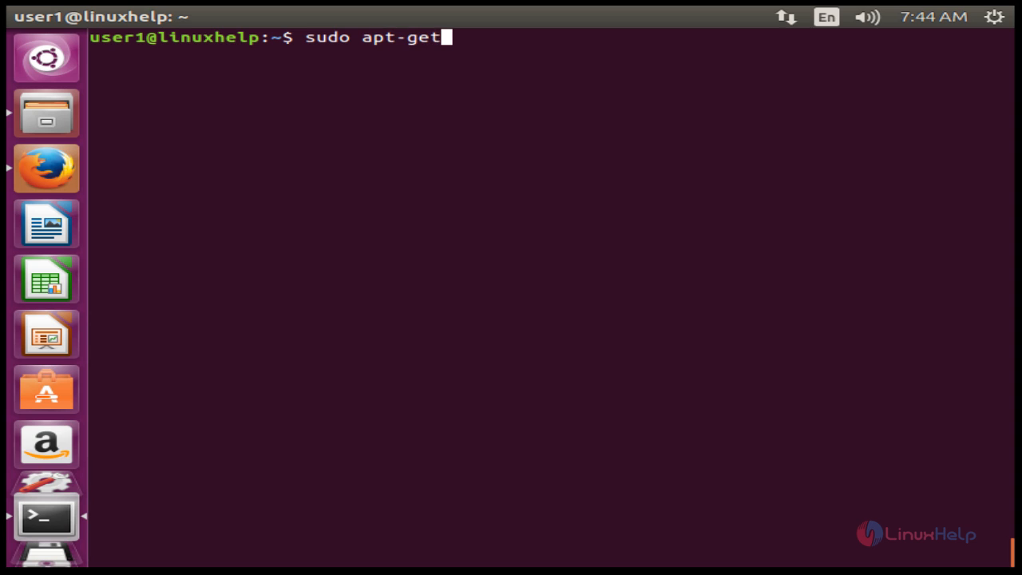
type("remove in")
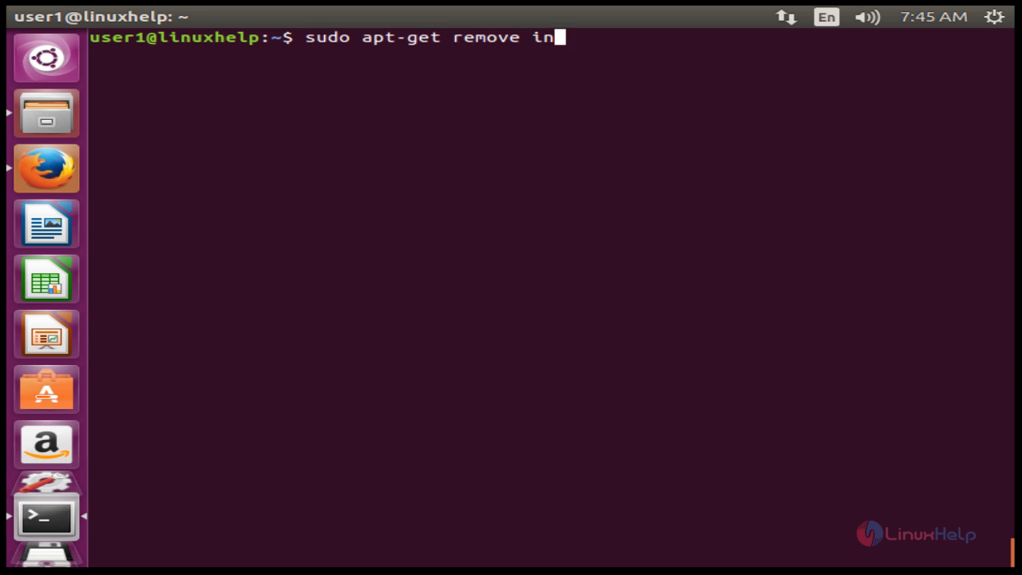
type("dicator-nets")
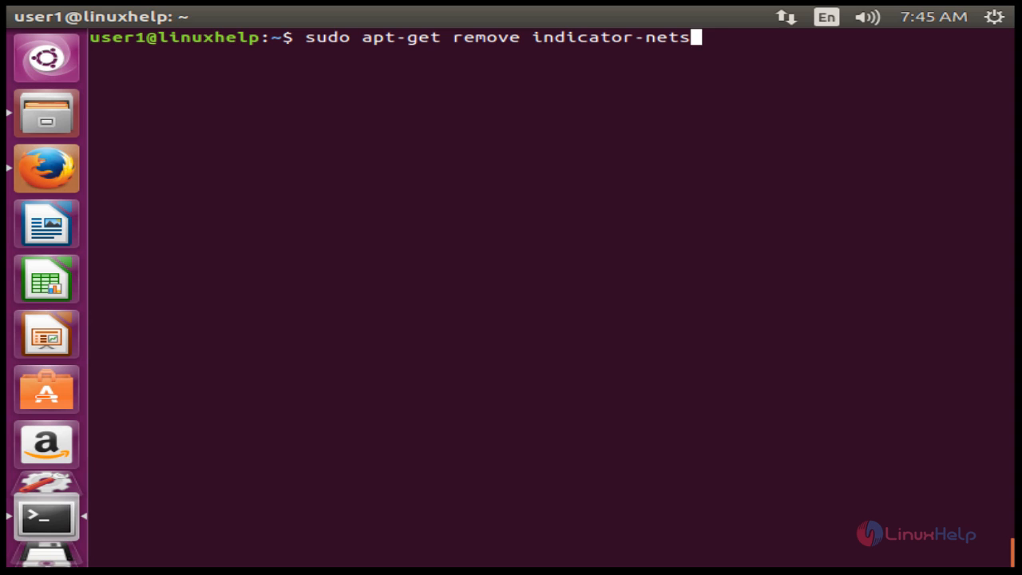
type("peed")
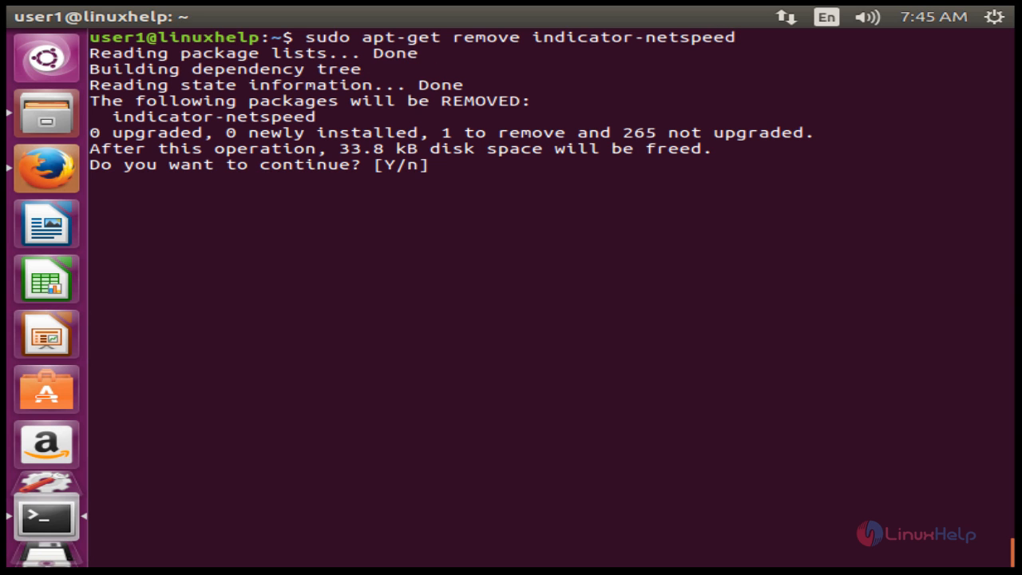
type("y")
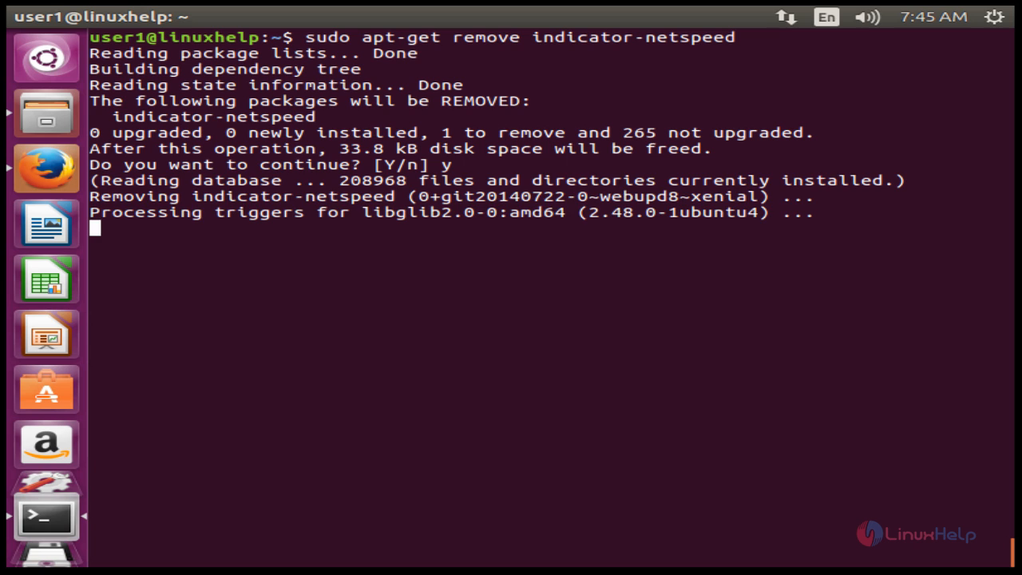